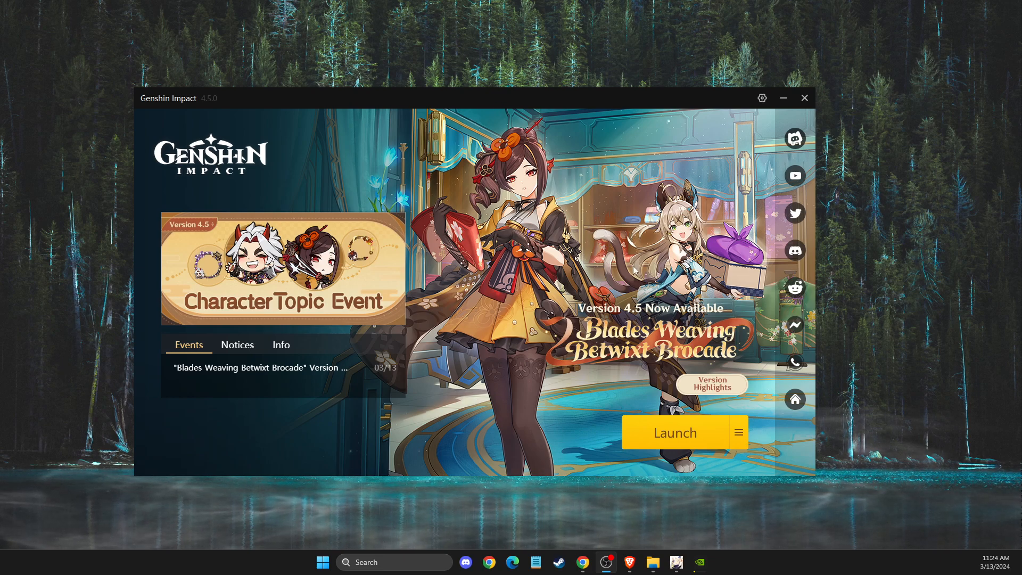
mouse_move(700, 445)
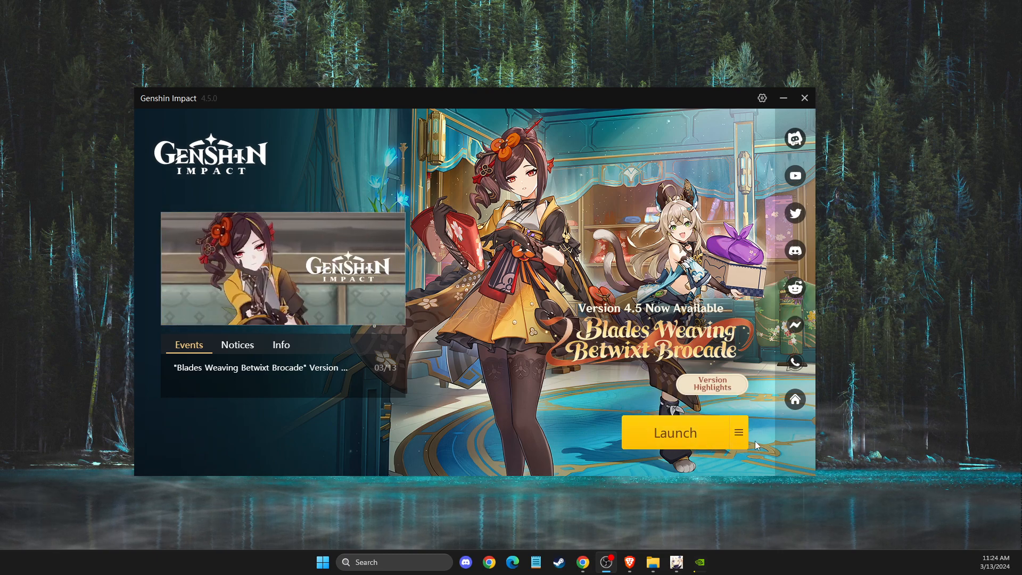
mouse_move(738, 432)
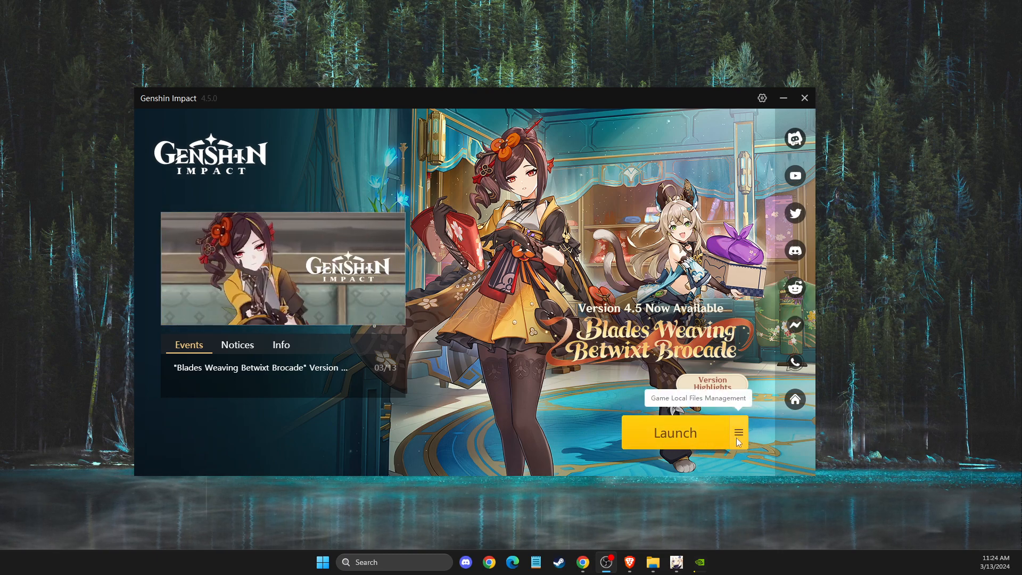
Open the launcher's local file management menu beside Launch, reopening it to reach Repair Now.
left_click(738, 432)
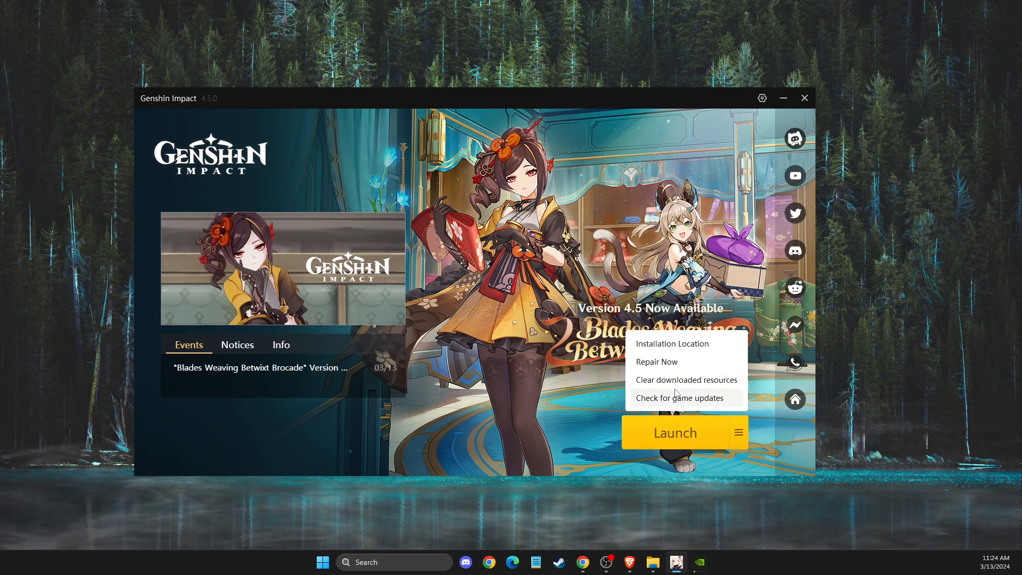
mouse_move(685, 379)
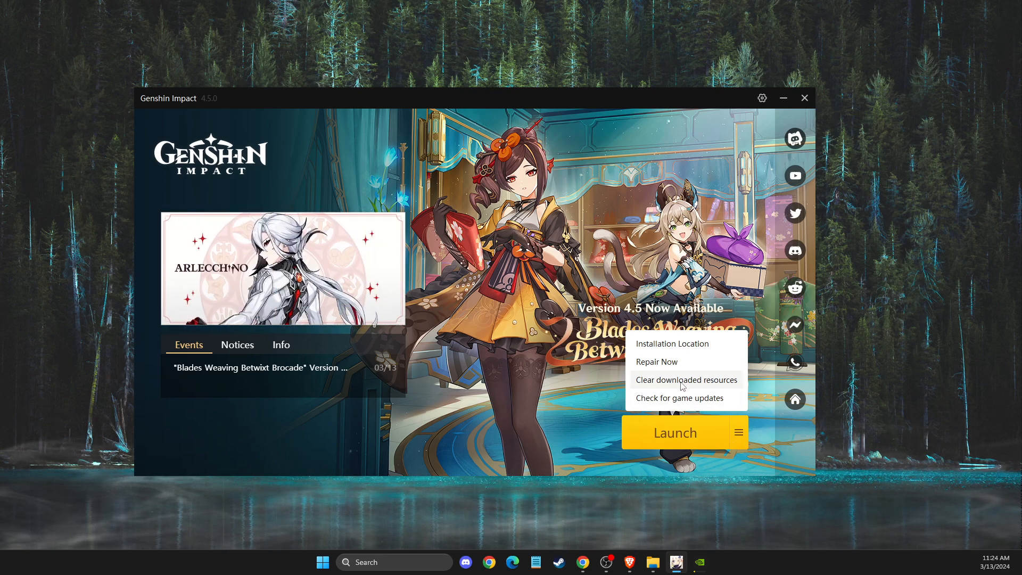
mouse_move(656, 362)
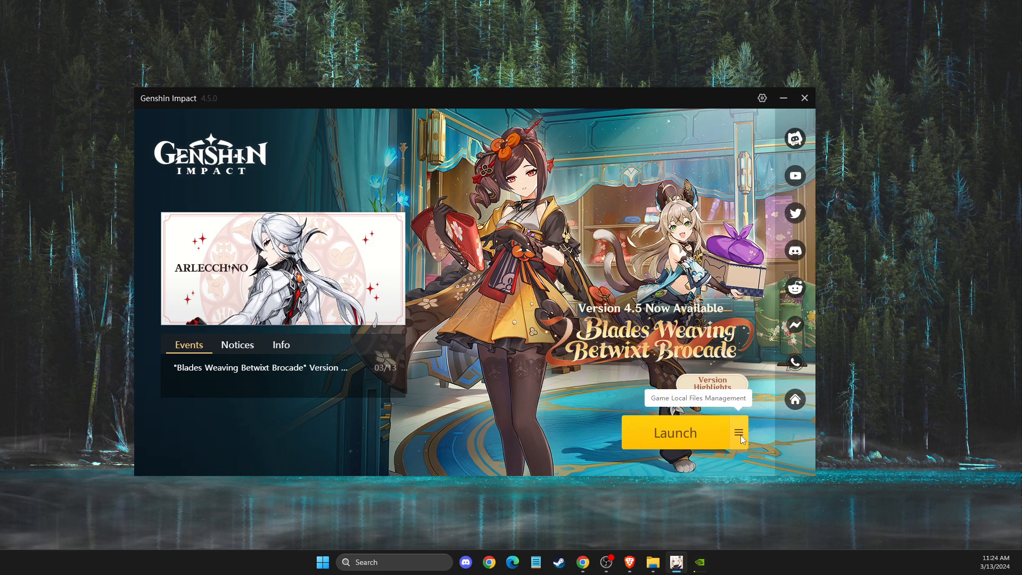
left_click(739, 432)
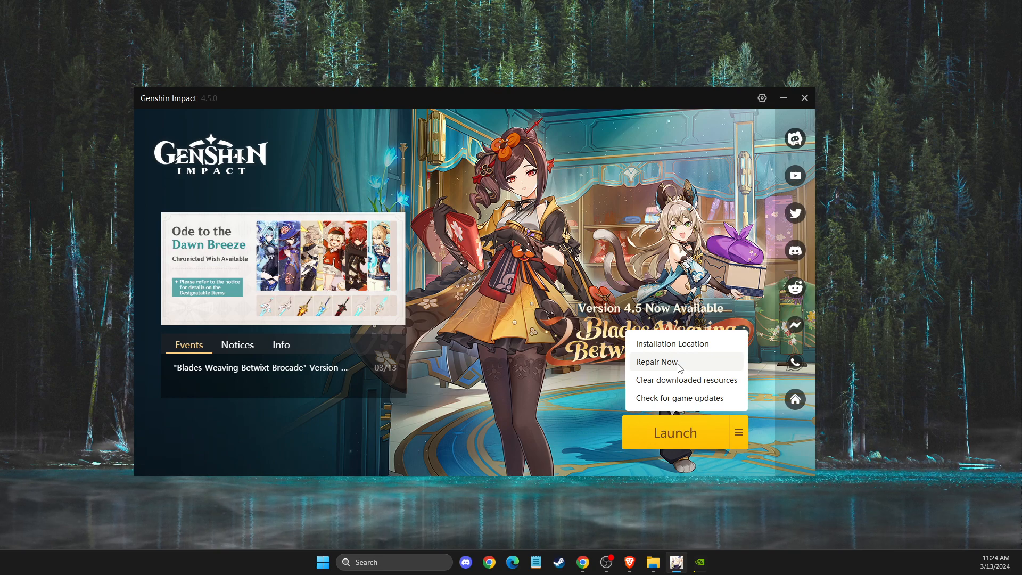
mouse_move(672, 379)
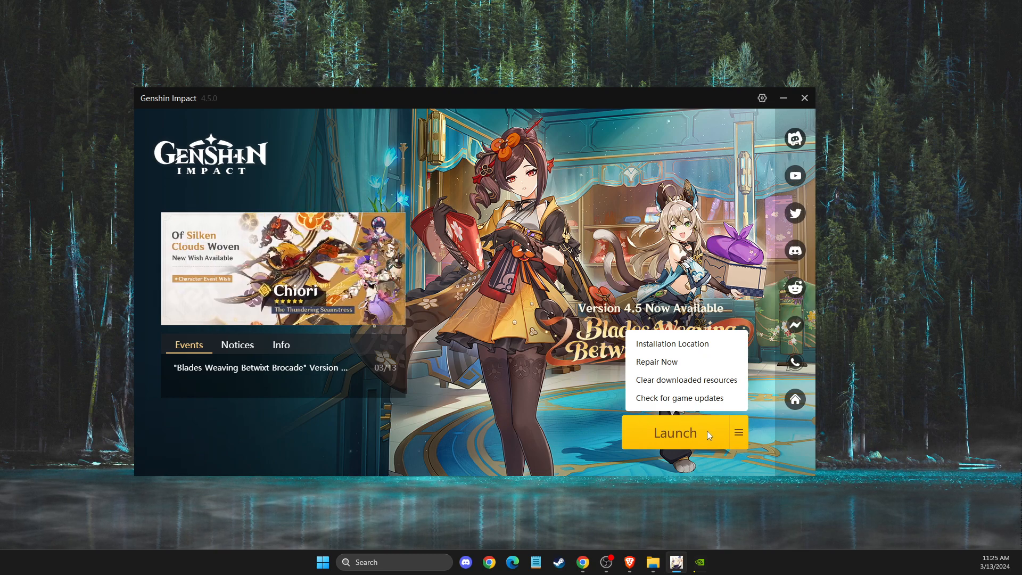
mouse_move(700, 412)
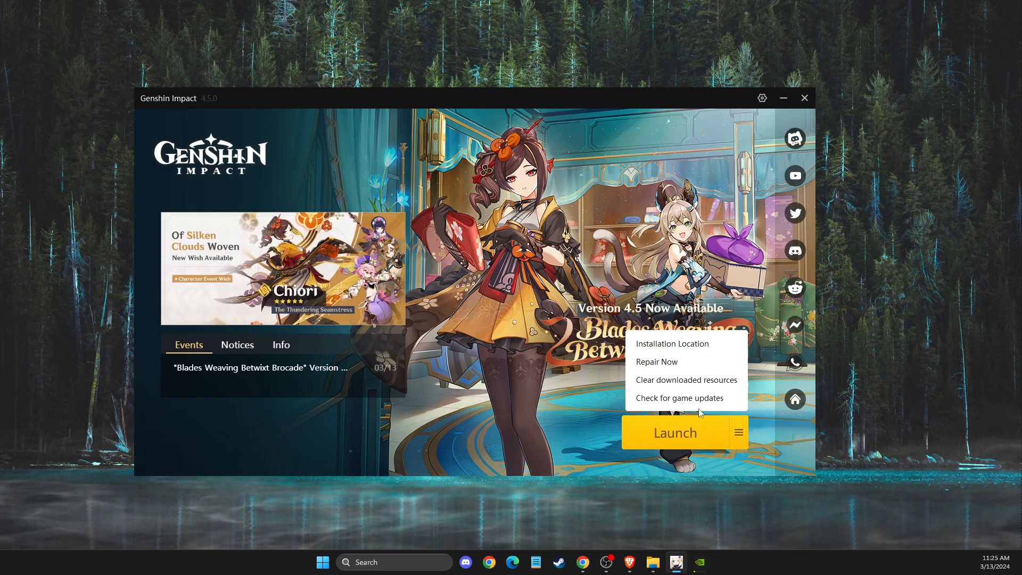
Check Windows Update in Settings, see the cumulative update pending restart, and close Settings.
left_click(804, 98)
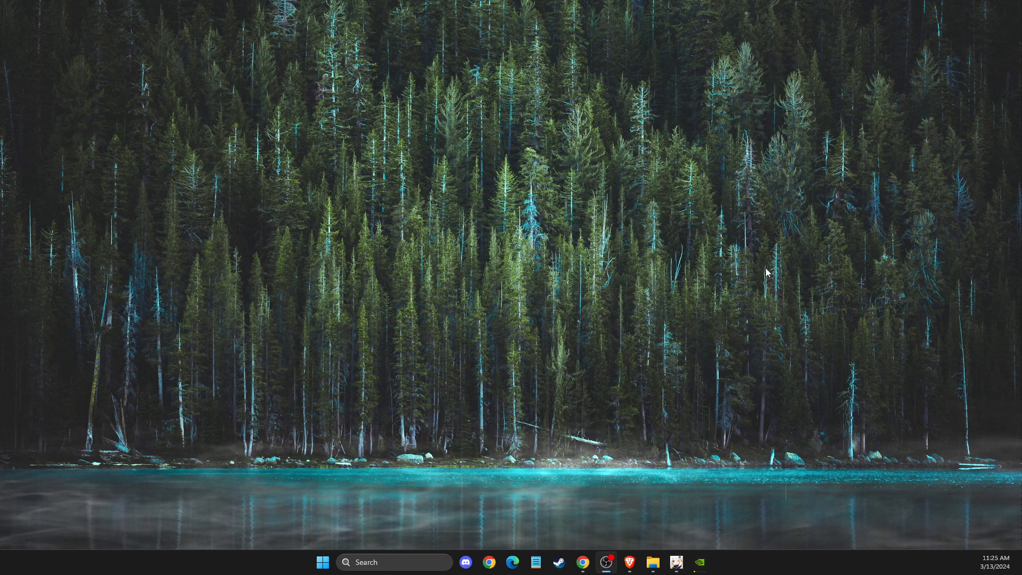
mouse_move(646, 392)
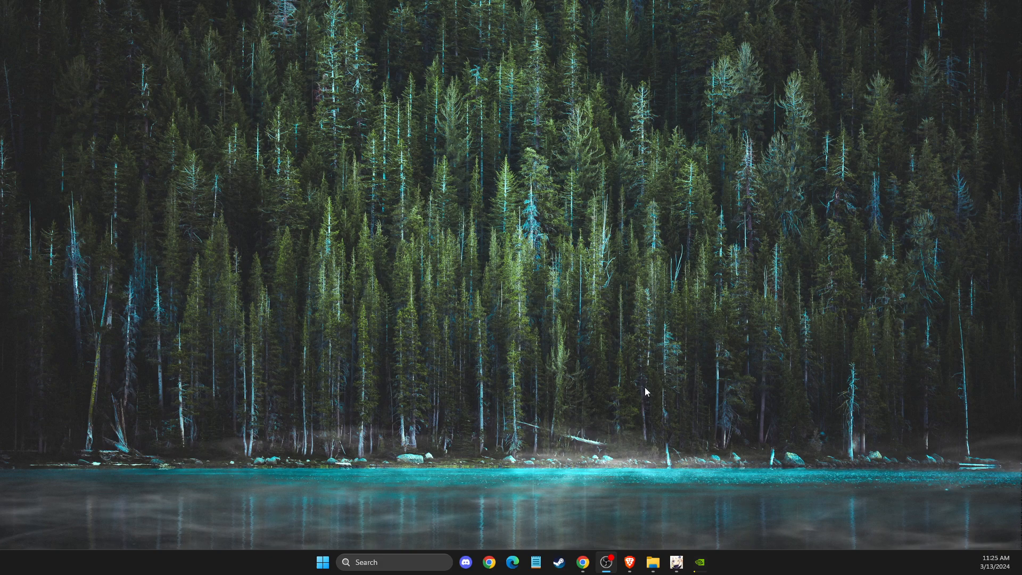
mouse_move(575, 417)
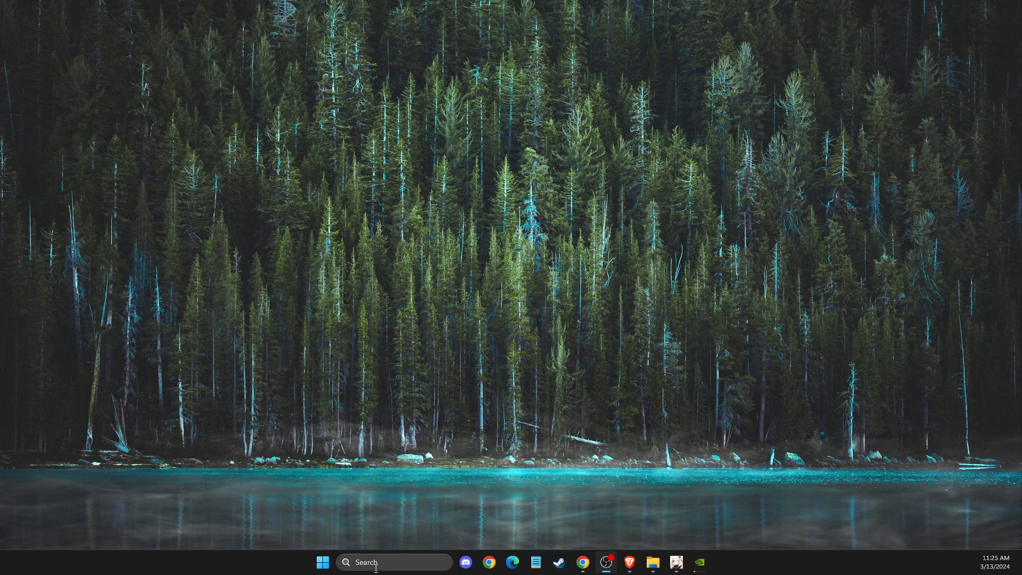
type("settings")
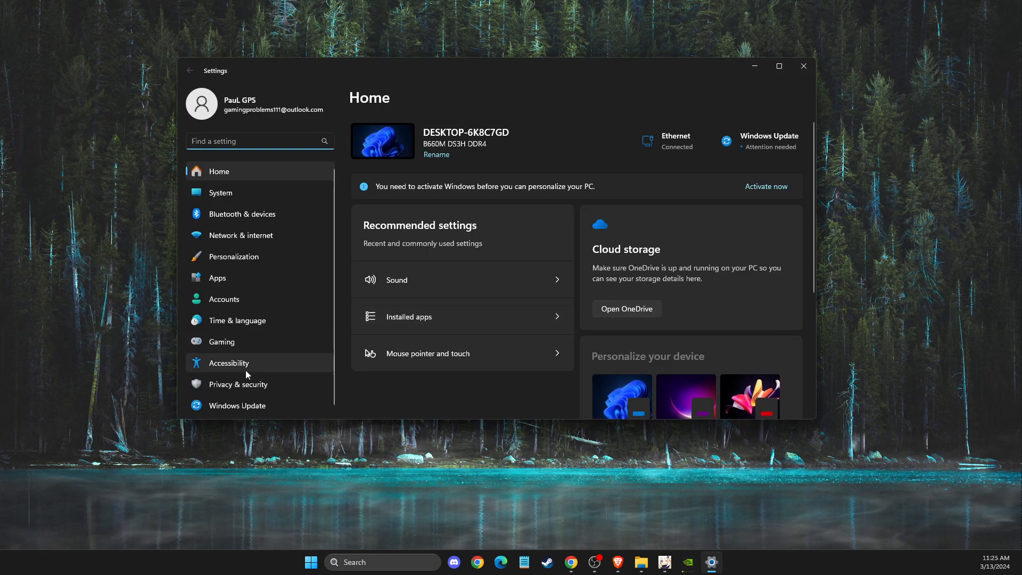
left_click(235, 405)
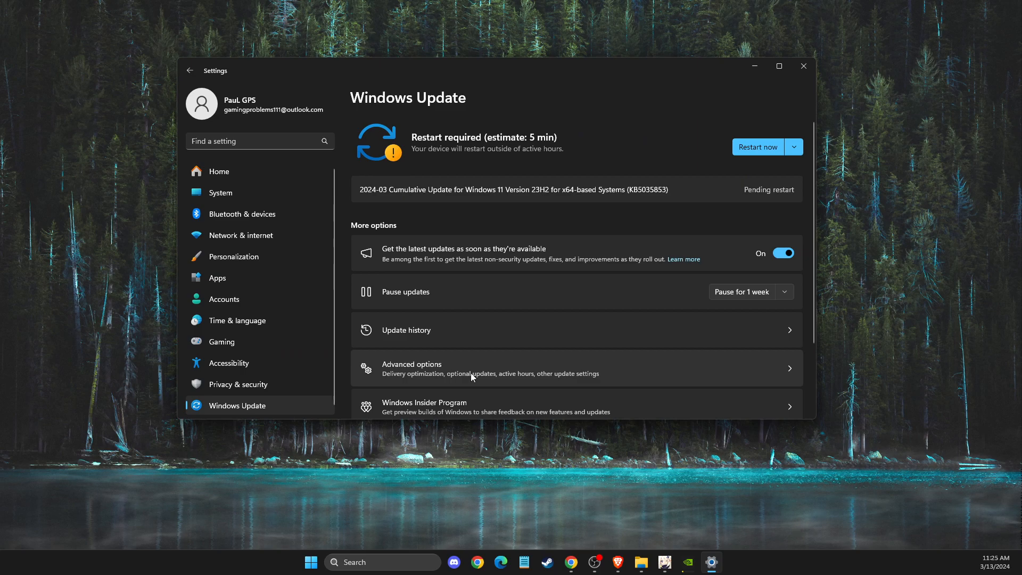
mouse_move(474, 140)
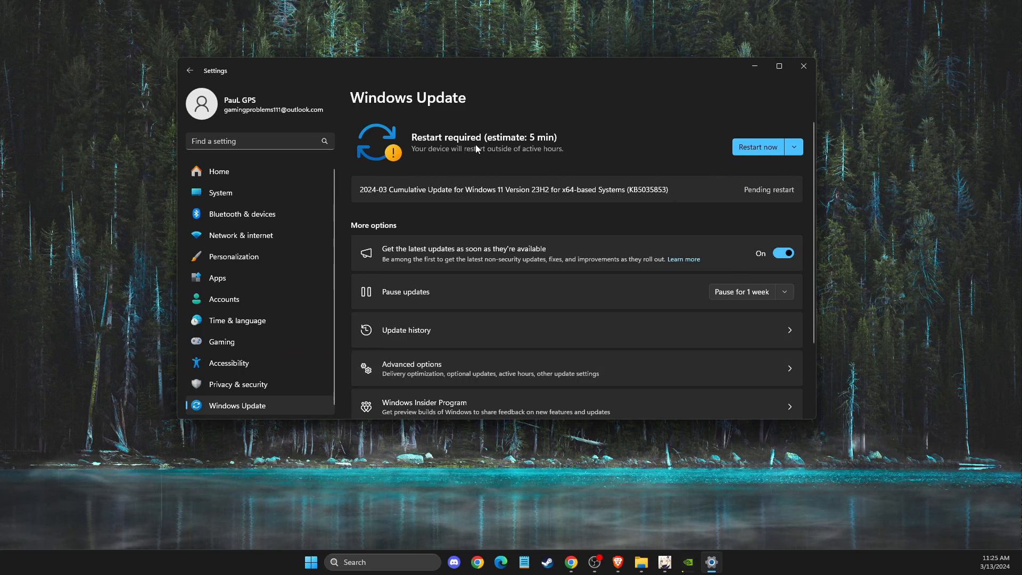
left_click(793, 147)
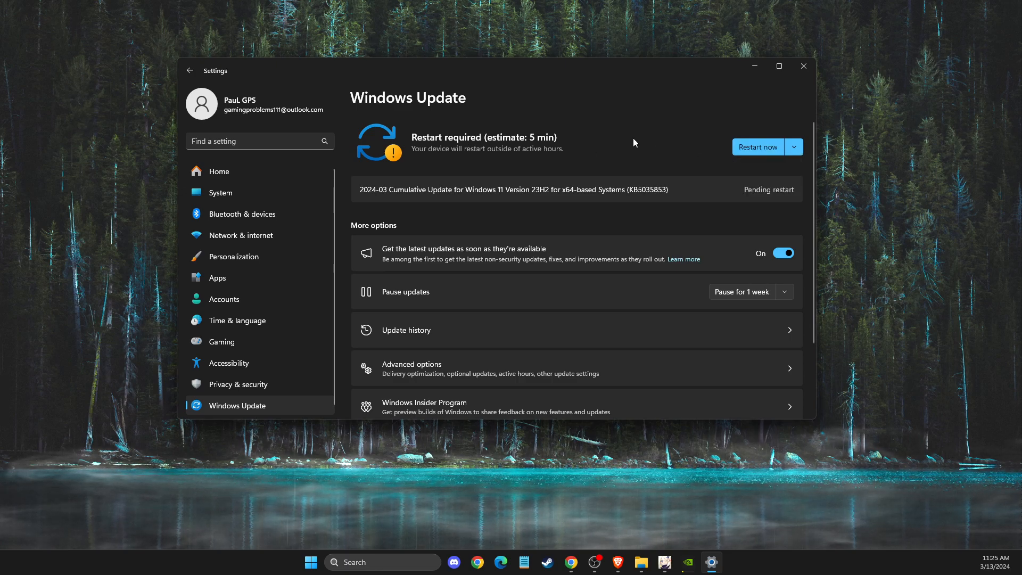
left_click(803, 66)
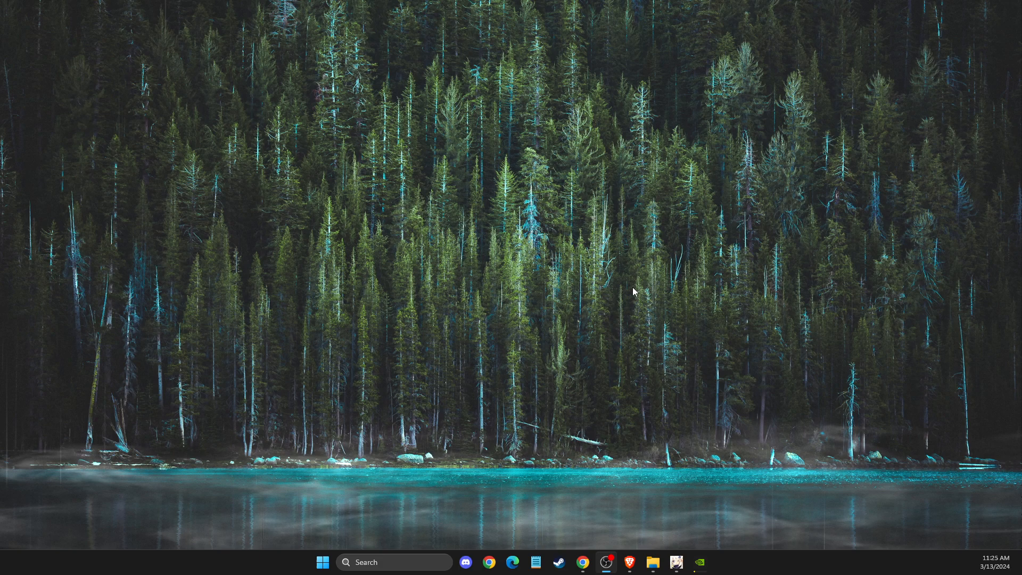
mouse_move(400, 500)
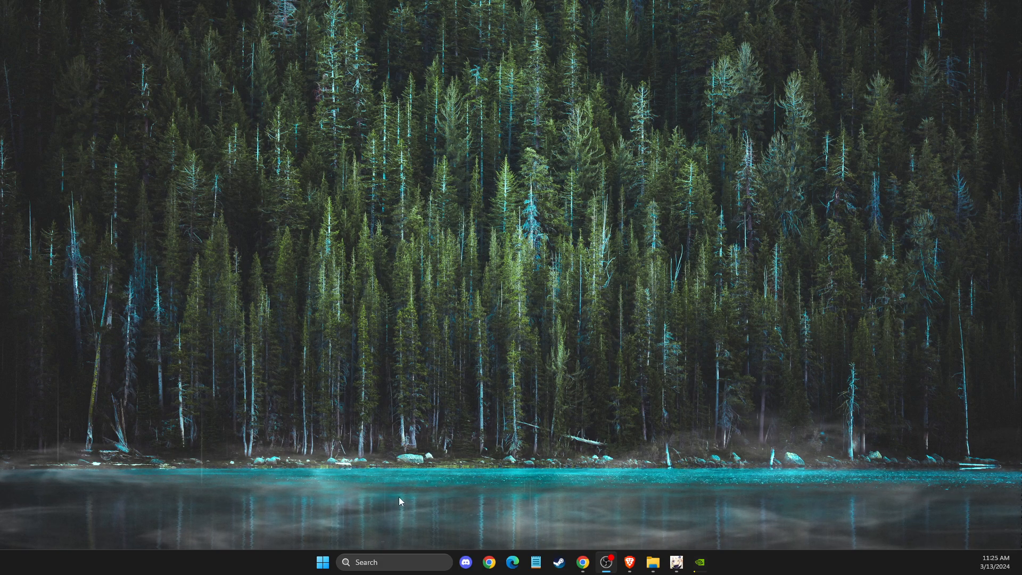
mouse_move(403, 562)
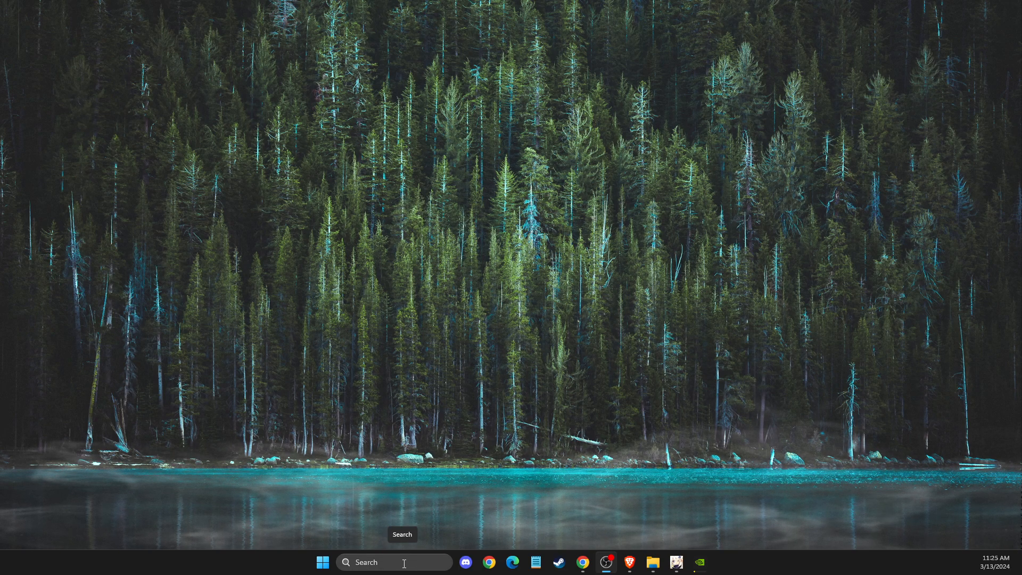
Review GeForce Experience's games list and Studio Driver update on Drivers, then minimize it.
left_click(699, 562)
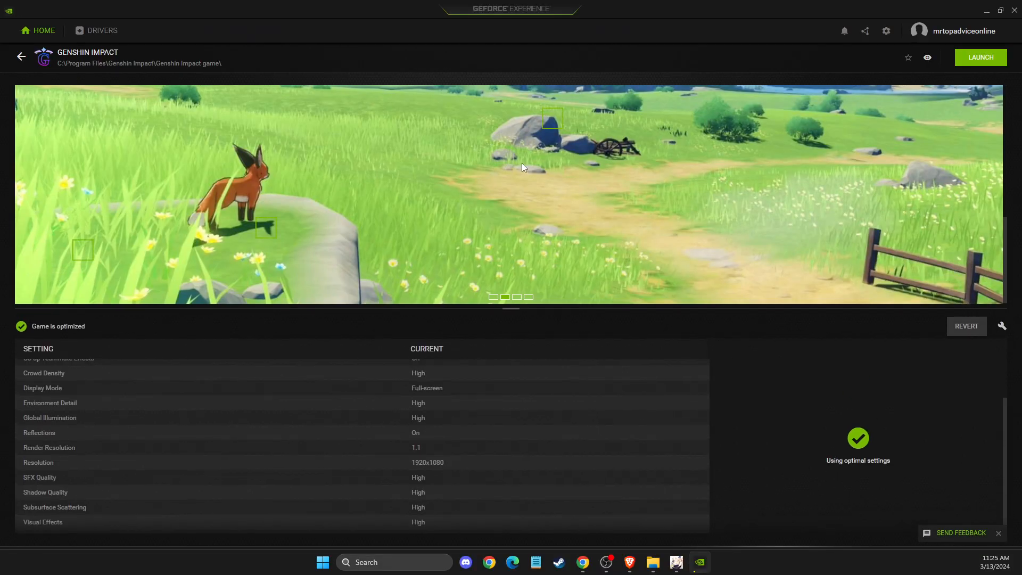
left_click(20, 58)
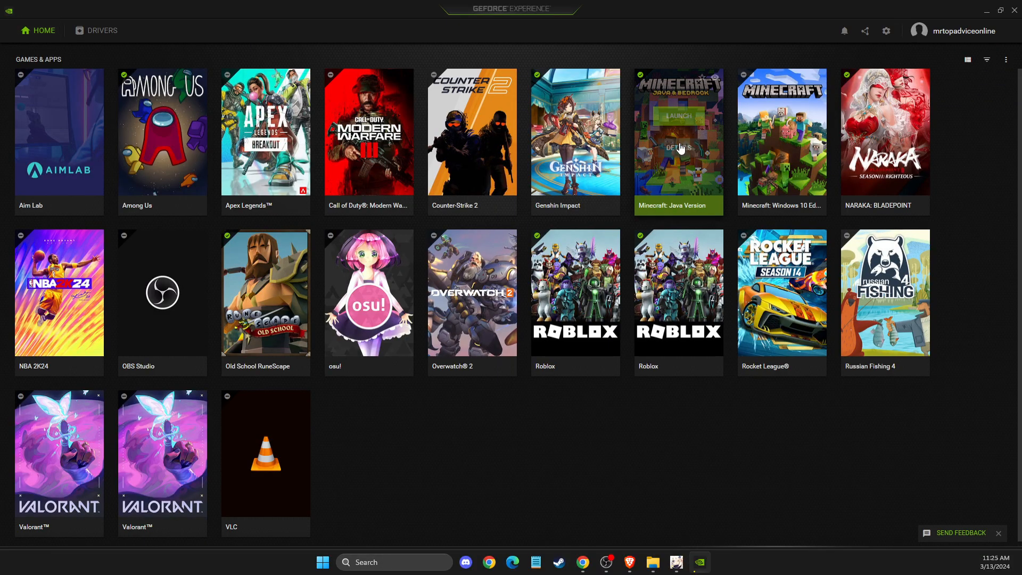
left_click(102, 29)
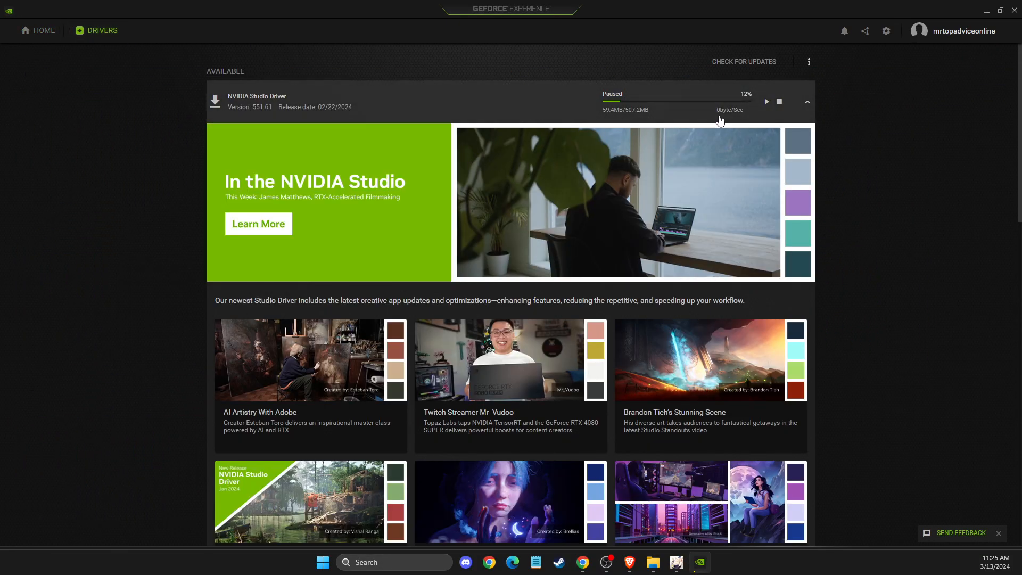
mouse_move(629, 93)
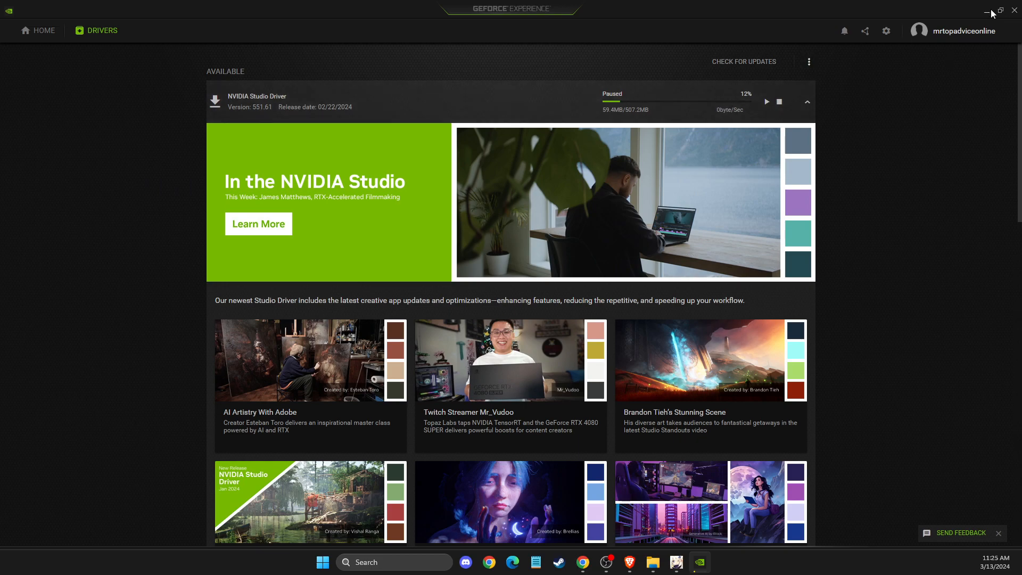
mouse_move(987, 12)
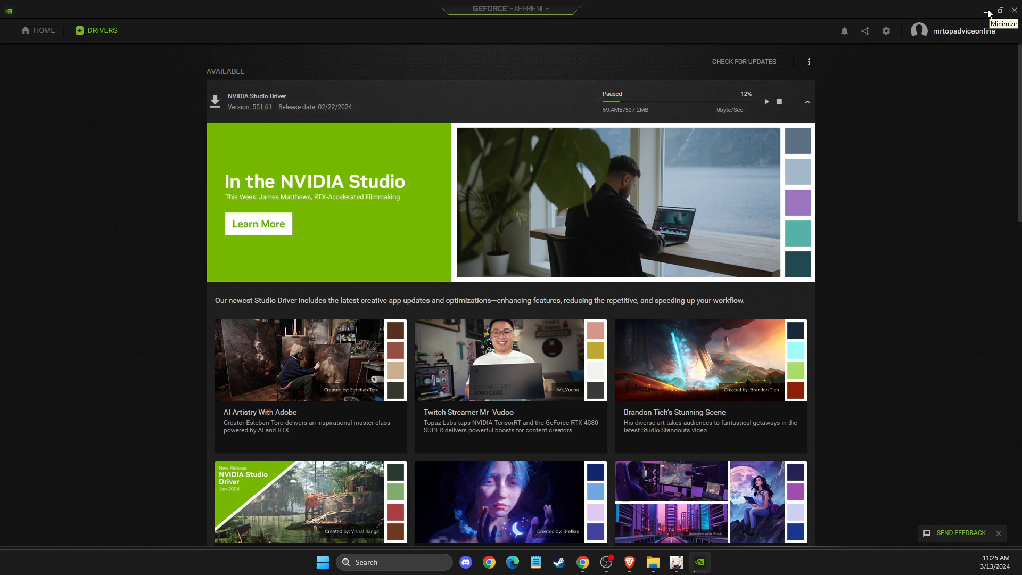
left_click(988, 12)
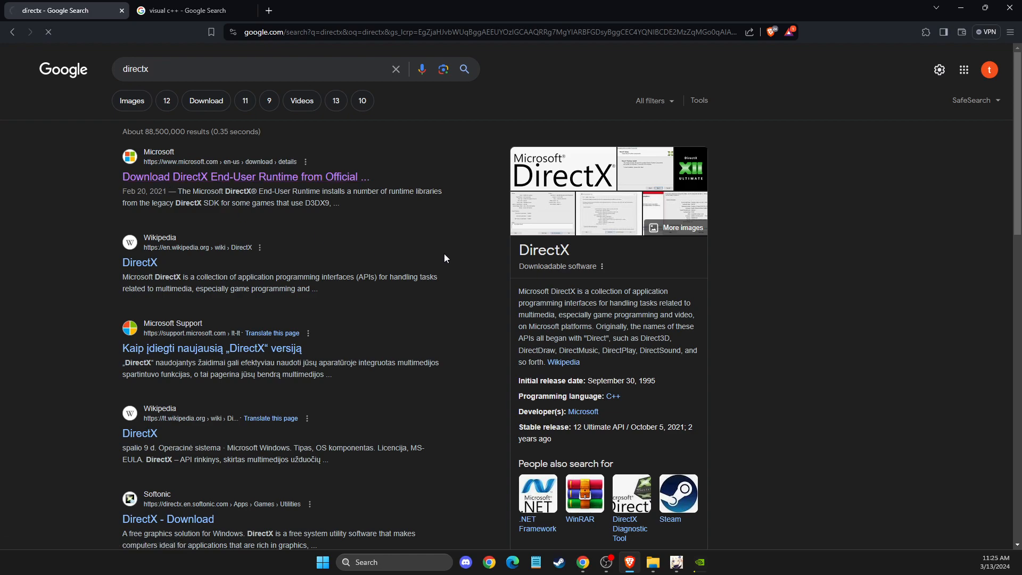
Save Microsoft's DirectX End-User Runtime installer to the Desktop.
left_click(245, 177)
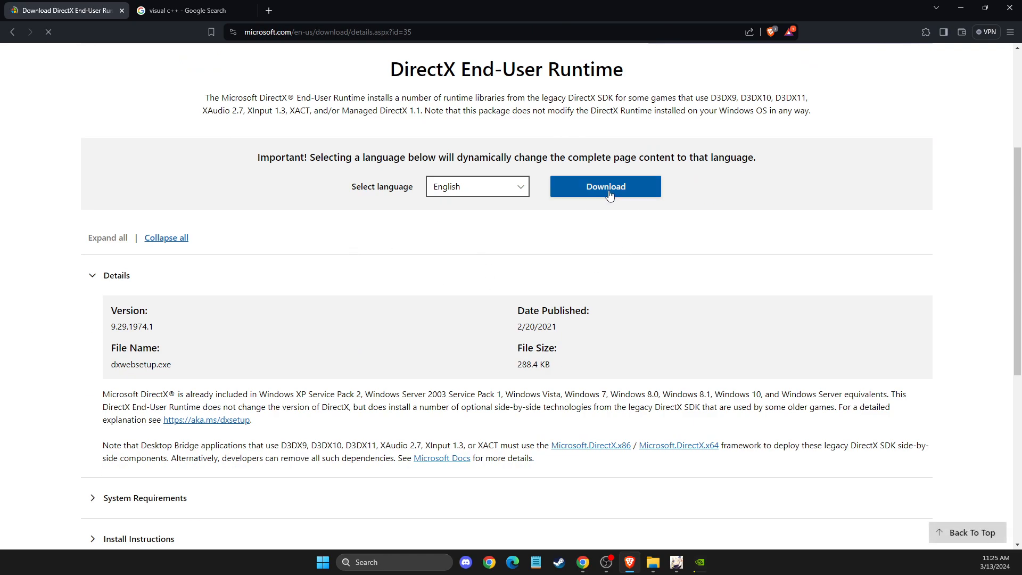
left_click(604, 186)
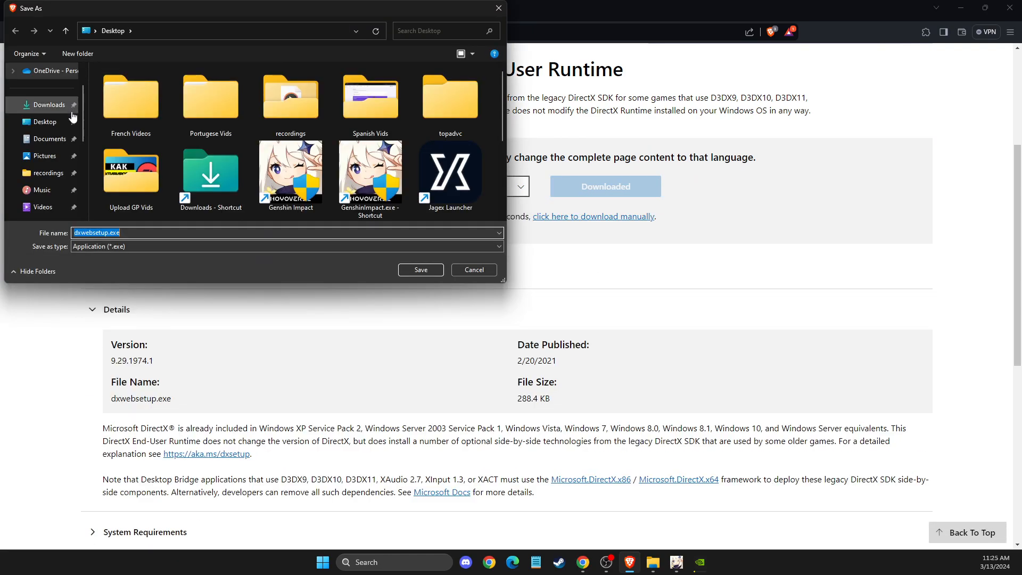
left_click(420, 269)
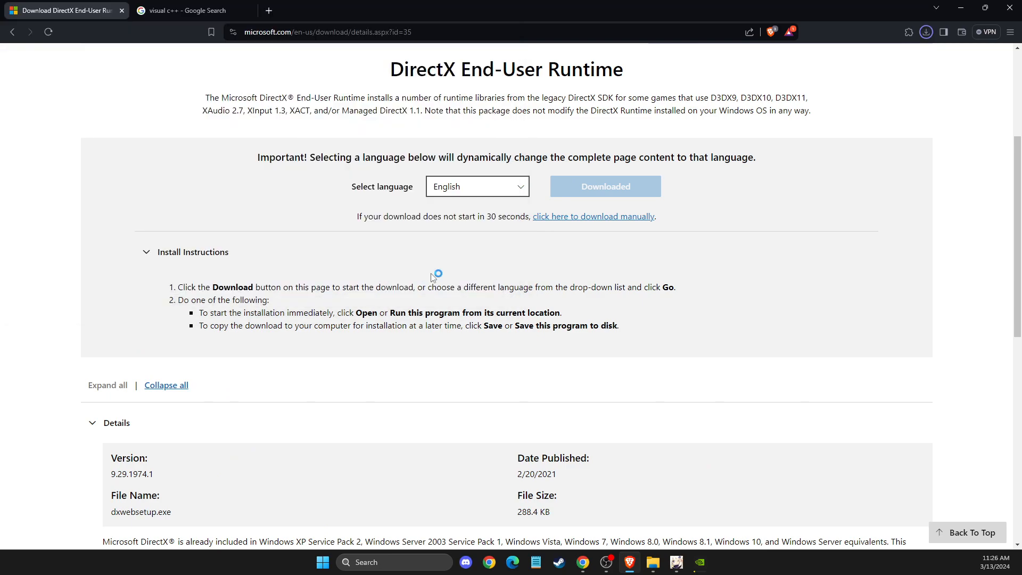
left_click(188, 10)
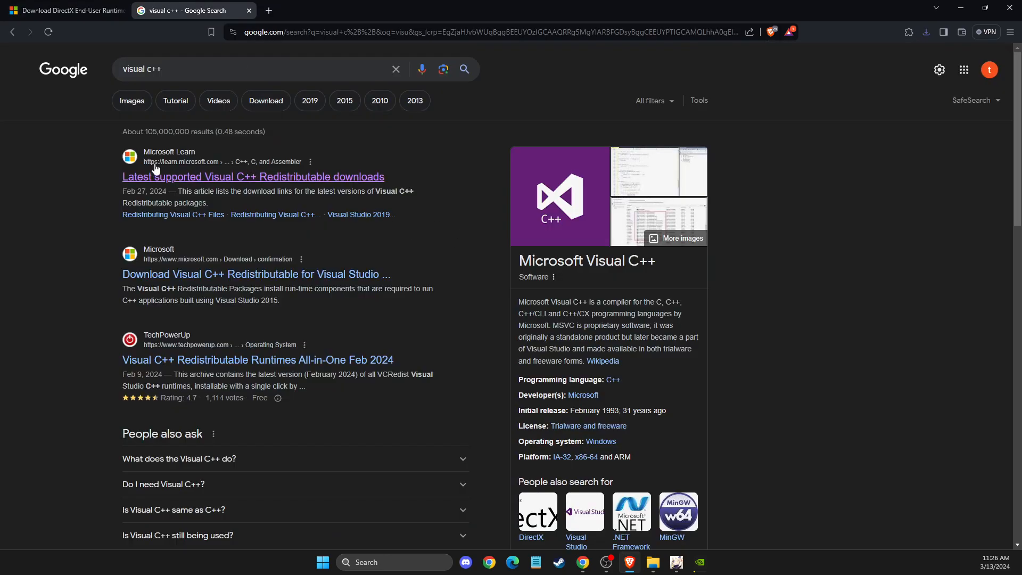
mouse_move(256, 182)
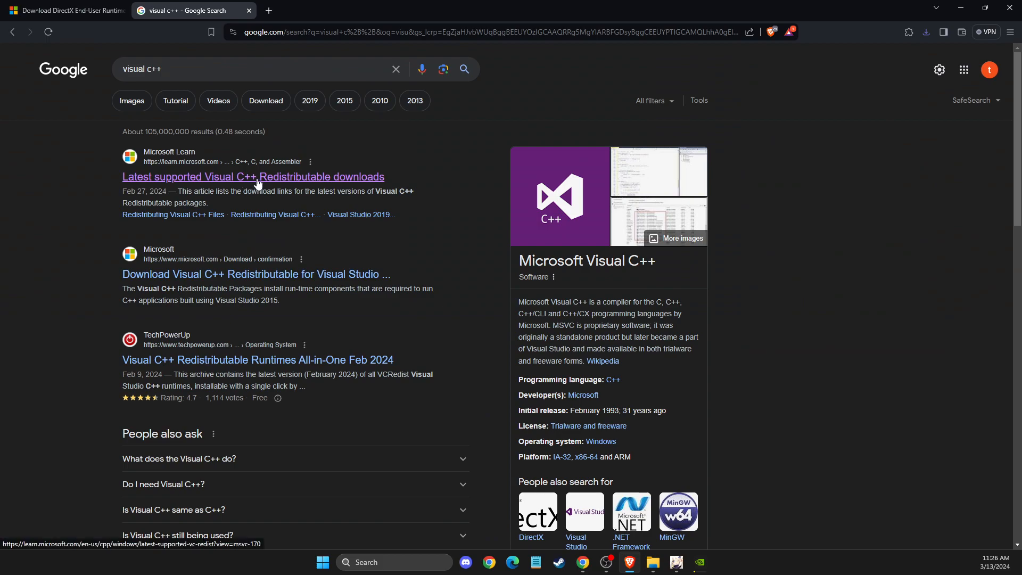
mouse_move(160, 166)
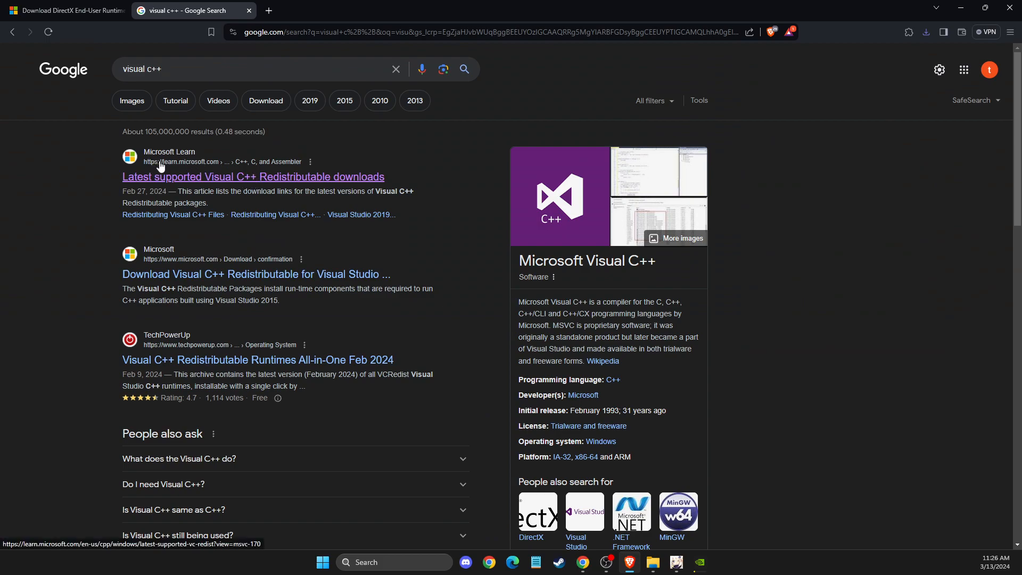
mouse_move(196, 186)
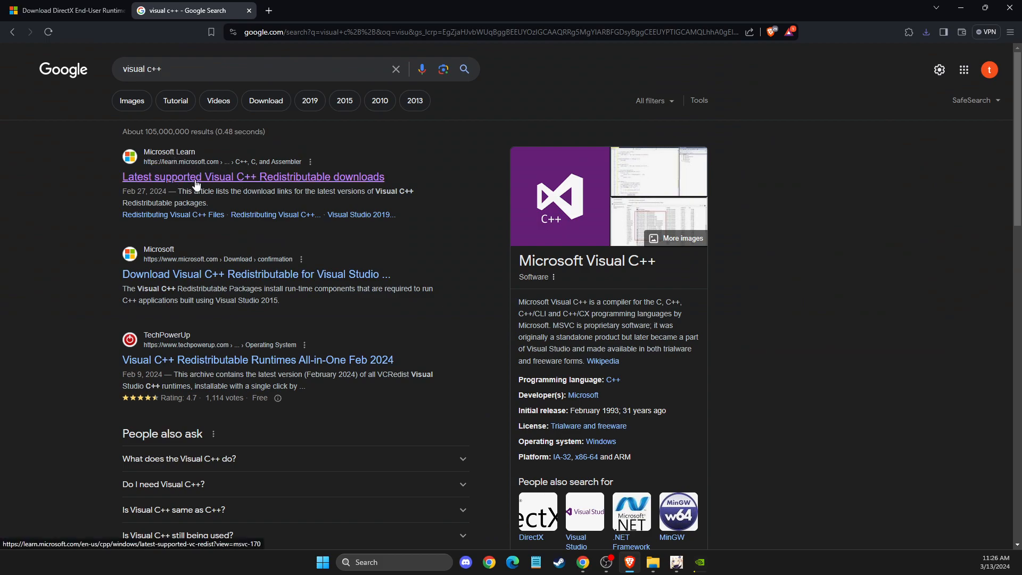
Save the x64 Visual C++ Redistributable from Microsoft Learn to the Desktop, then minimize Brave.
left_click(253, 177)
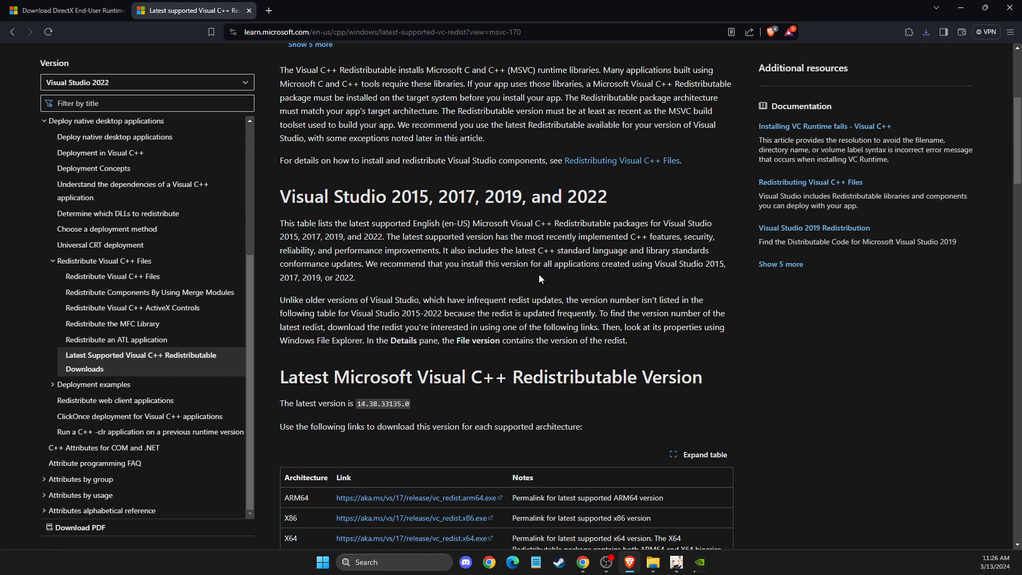
scroll("down", 3)
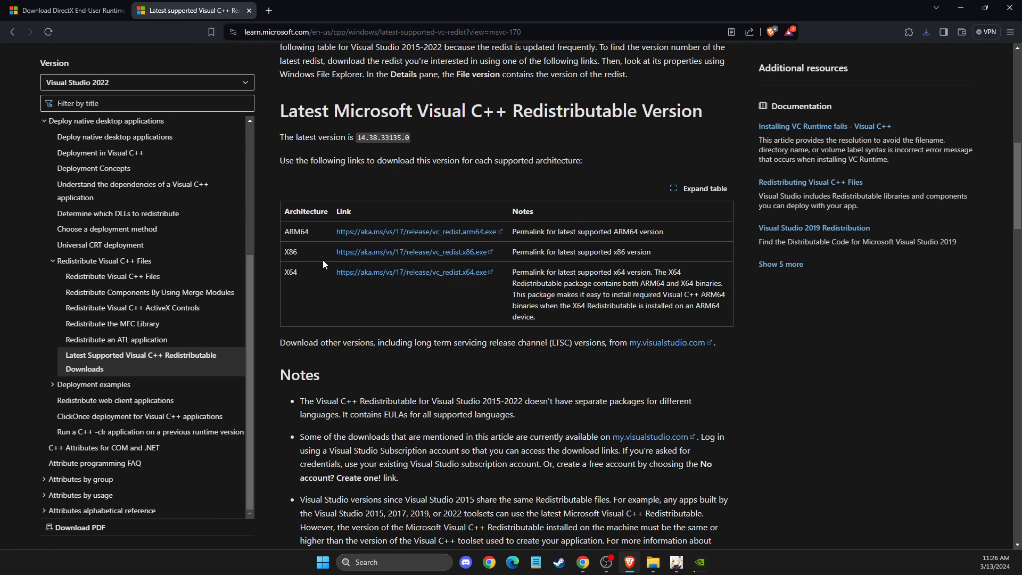
left_click(413, 272)
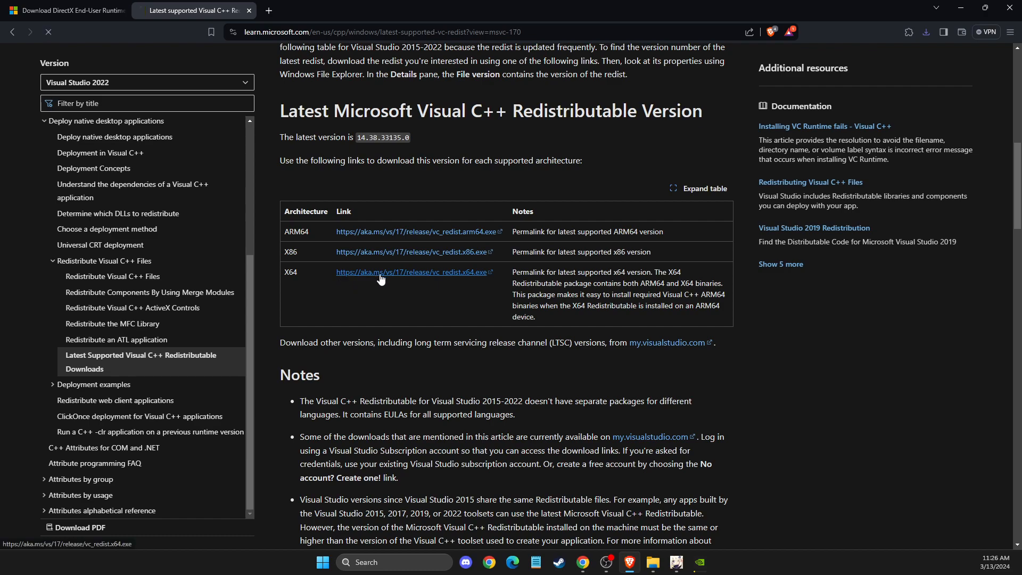
left_click(413, 272)
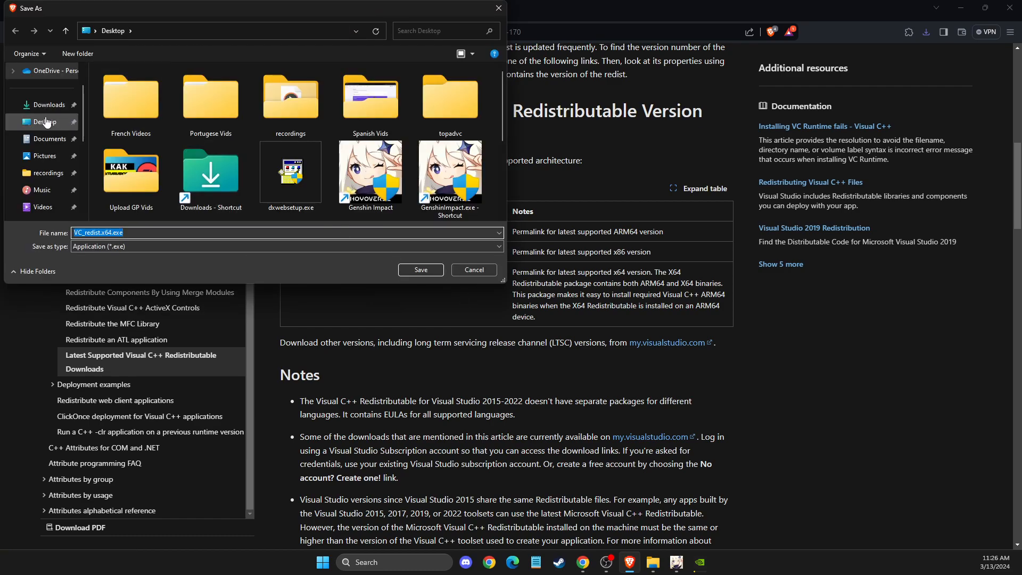
left_click(420, 270)
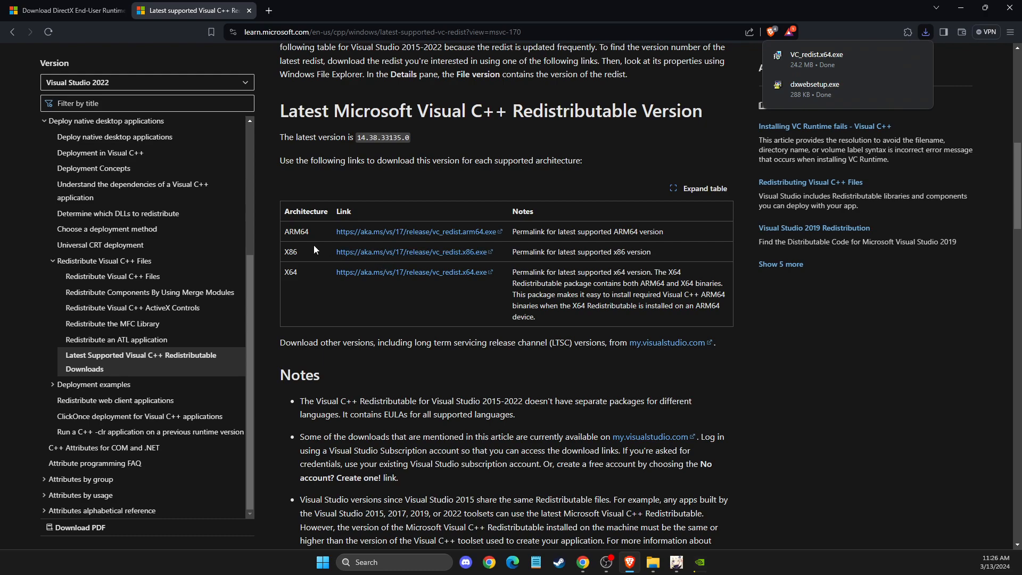
mouse_move(302, 263)
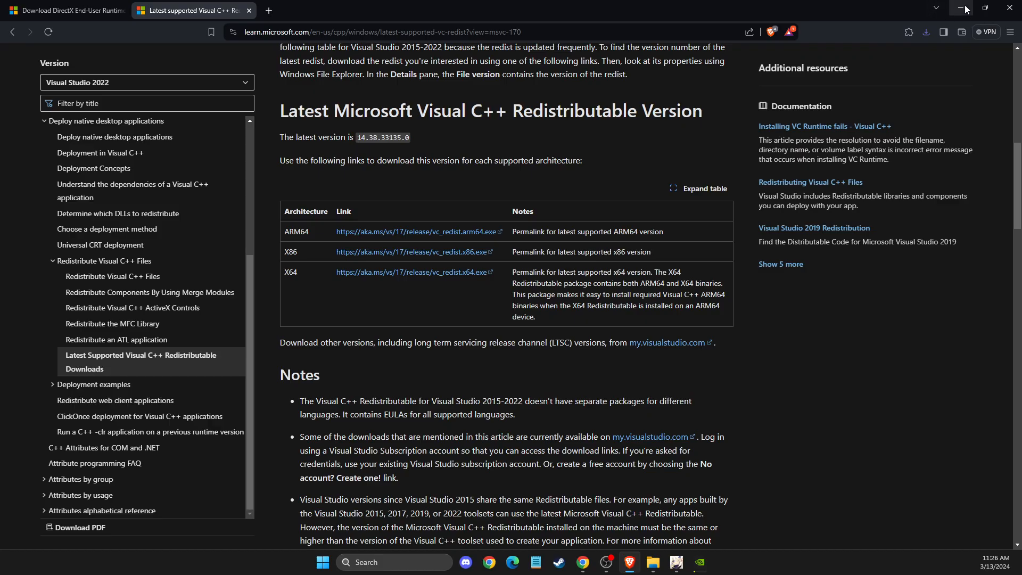
left_click(963, 8)
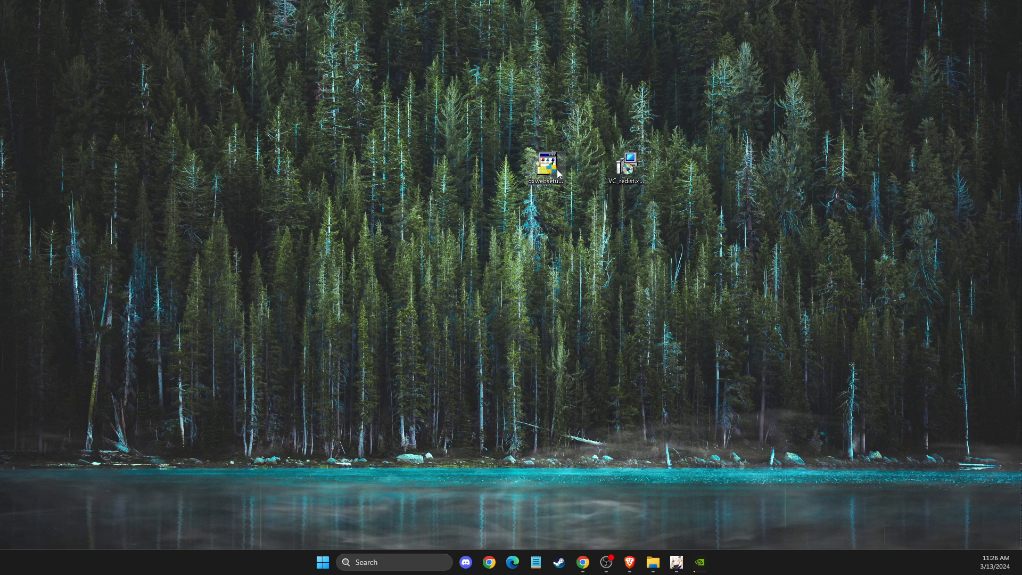
Run dxwebsetup.exe with the Bing Bar option unchecked and finish the setup.
double_click(544, 161)
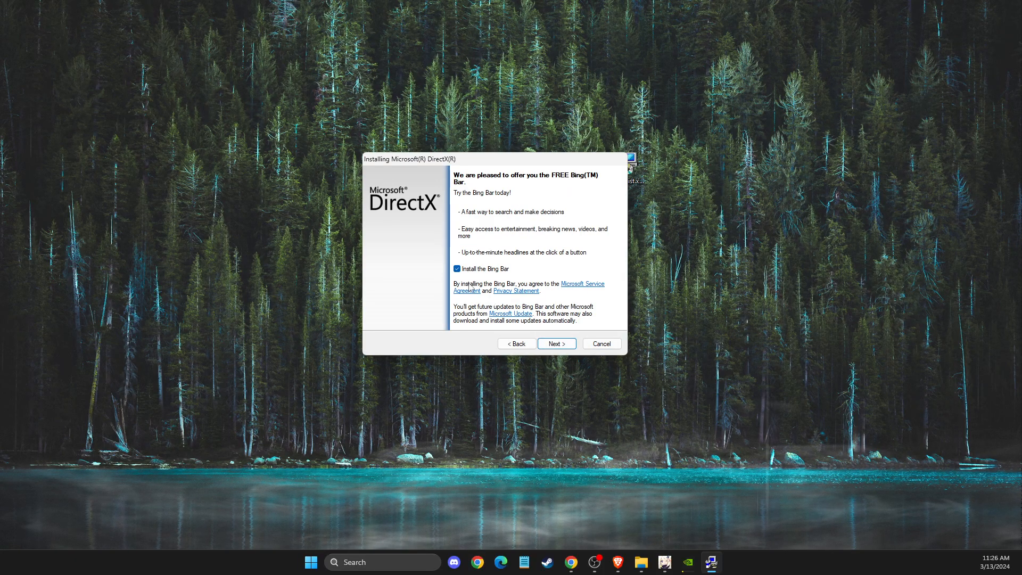
left_click(457, 269)
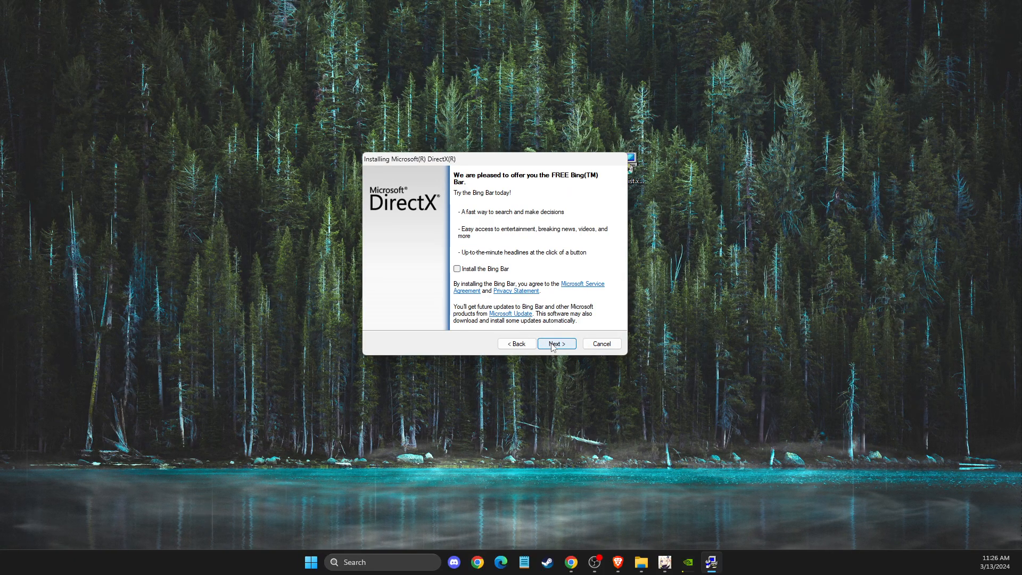
left_click(555, 344)
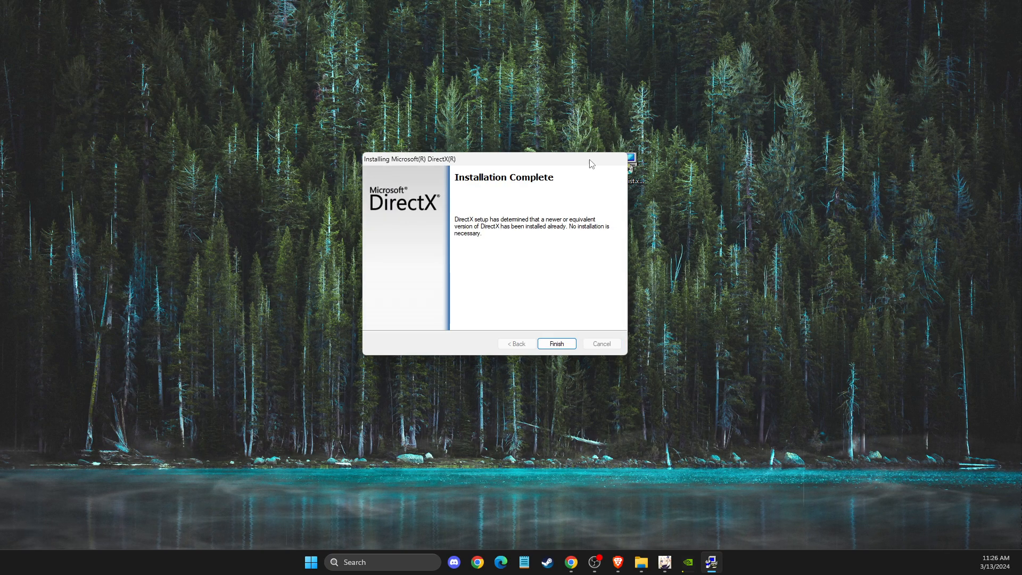
left_click(556, 344)
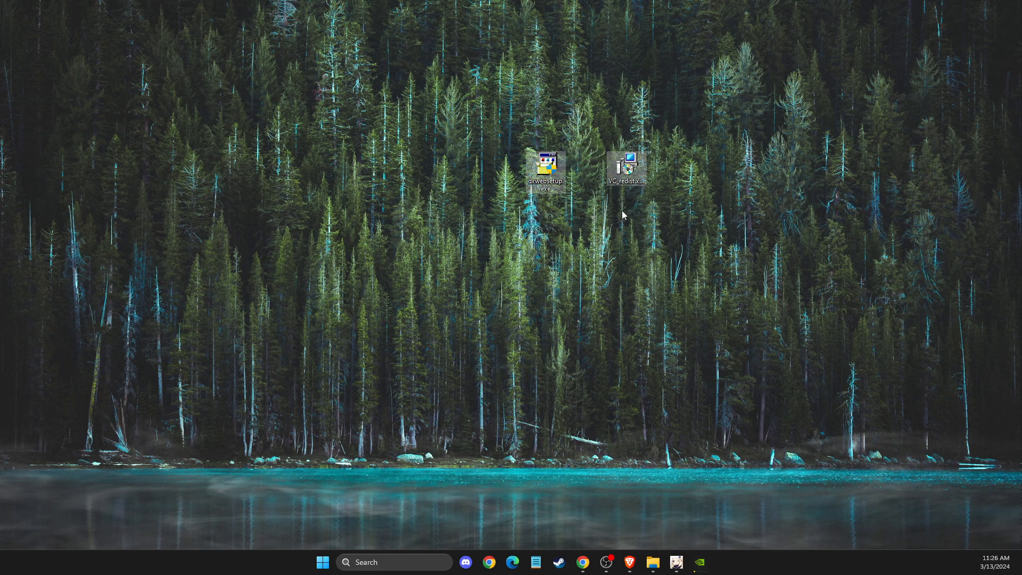